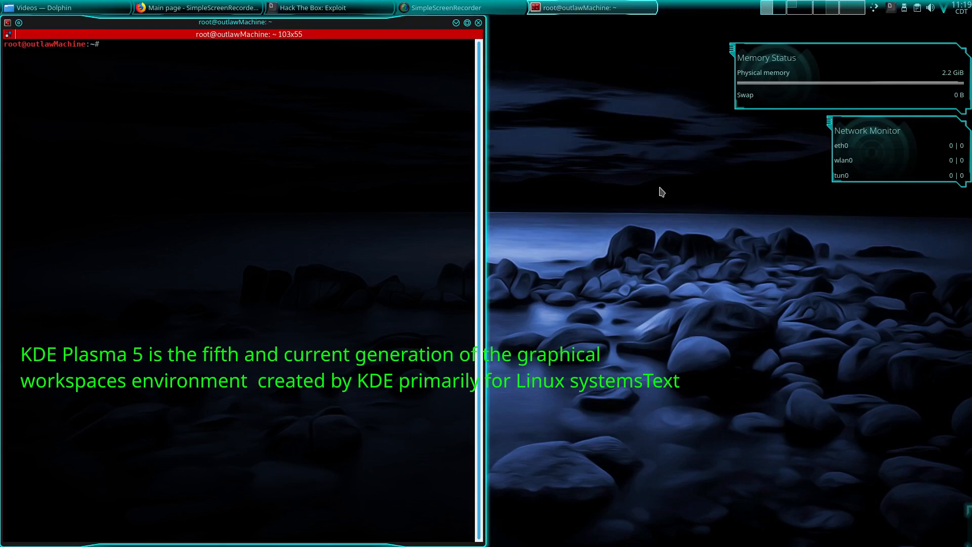
Switch to the Videos desktop and browse the launcher's Applications categories before returning to Favorites.
click(62, 7)
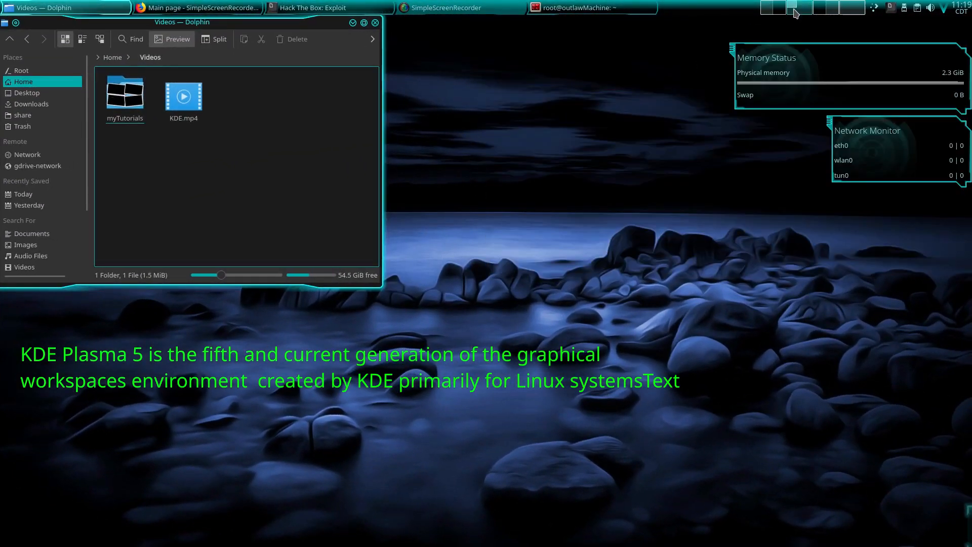
click(794, 7)
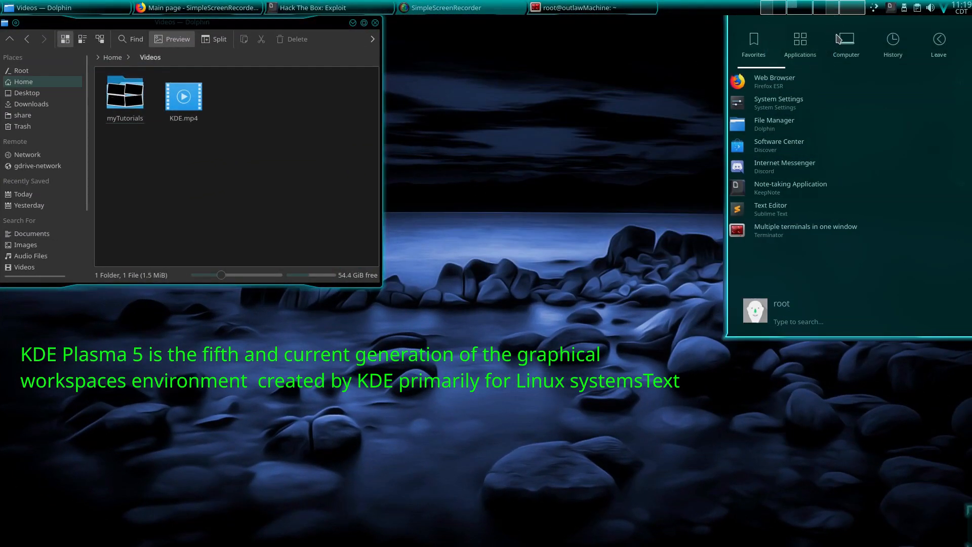
click(799, 44)
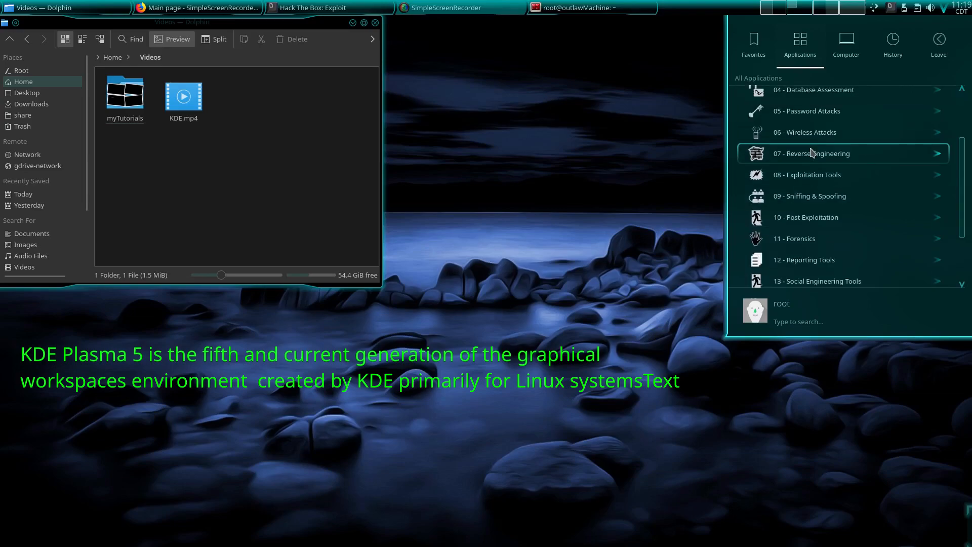
scroll(down, 3)
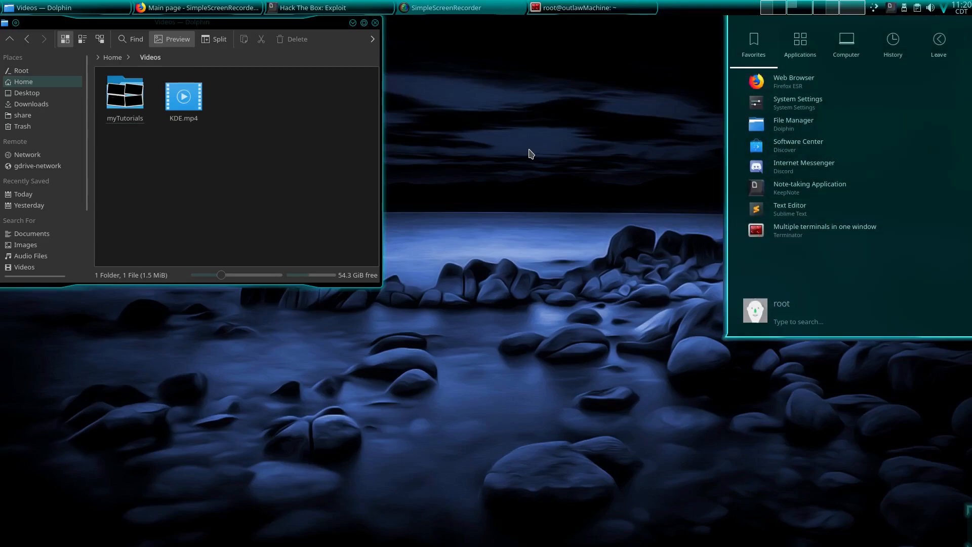
text(sys)
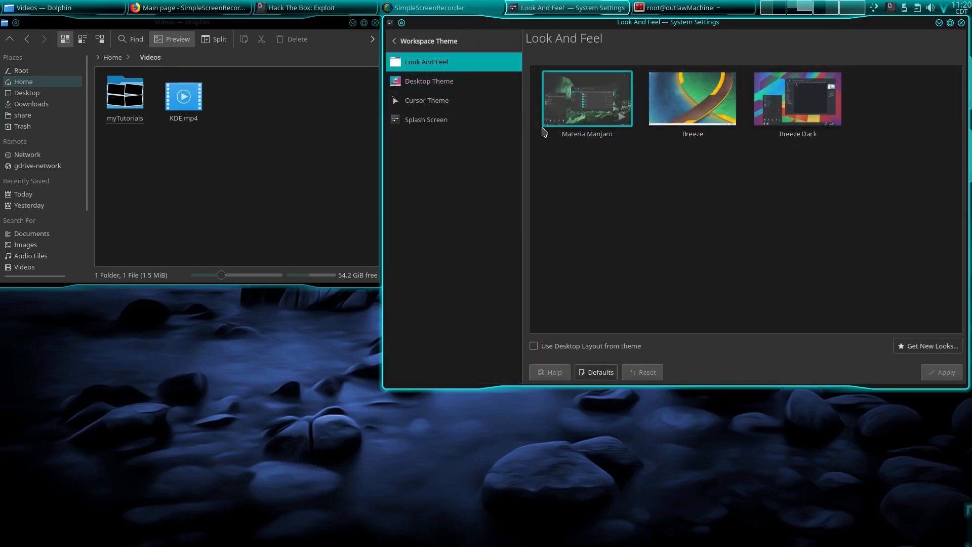
click(429, 81)
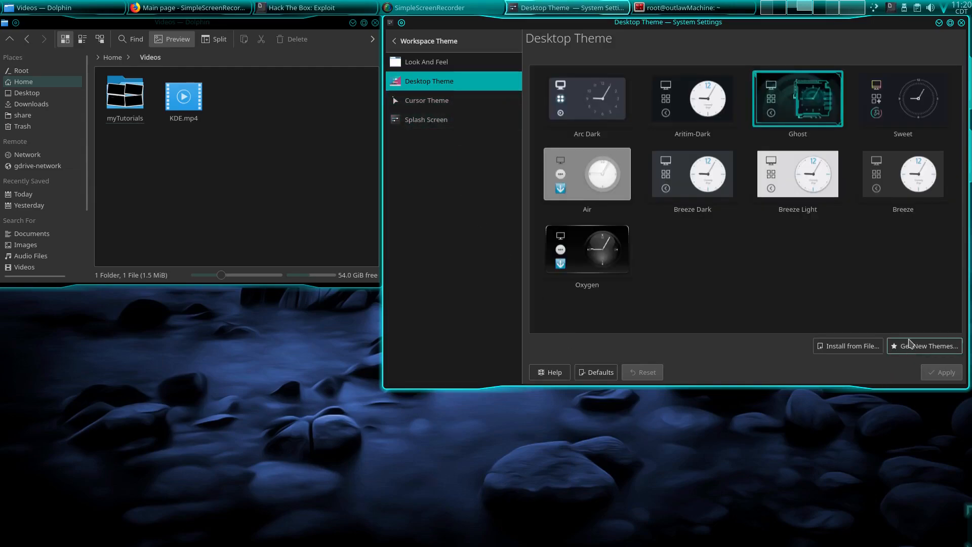
click(925, 346)
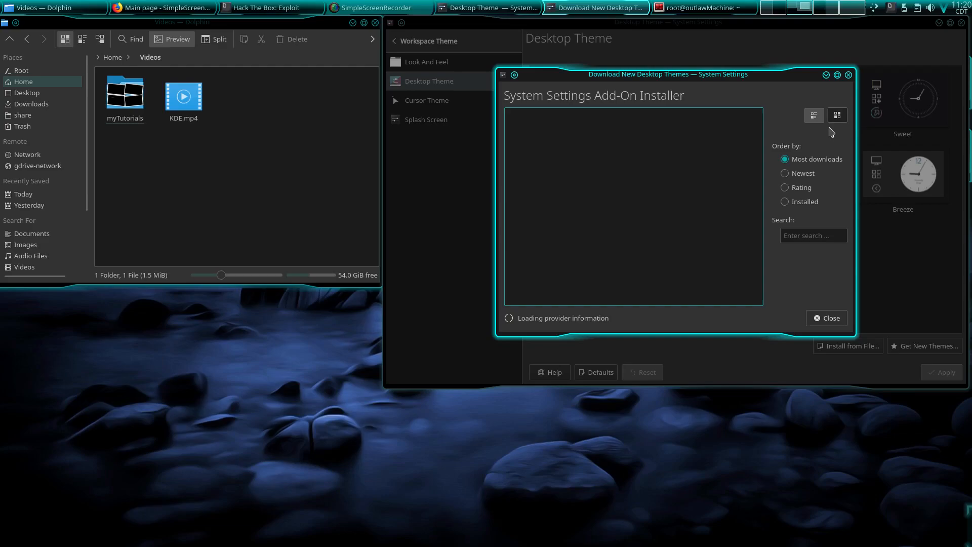
click(826, 318)
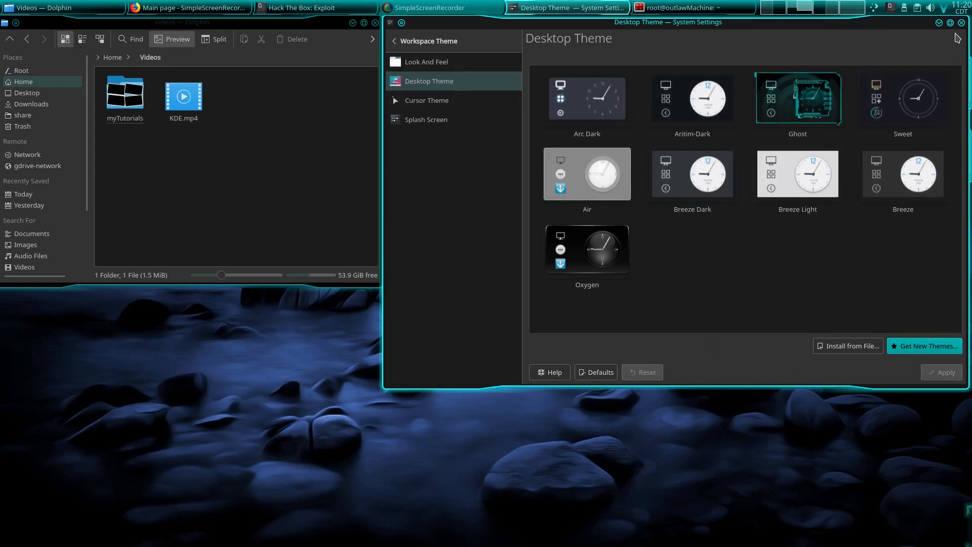
click(962, 24)
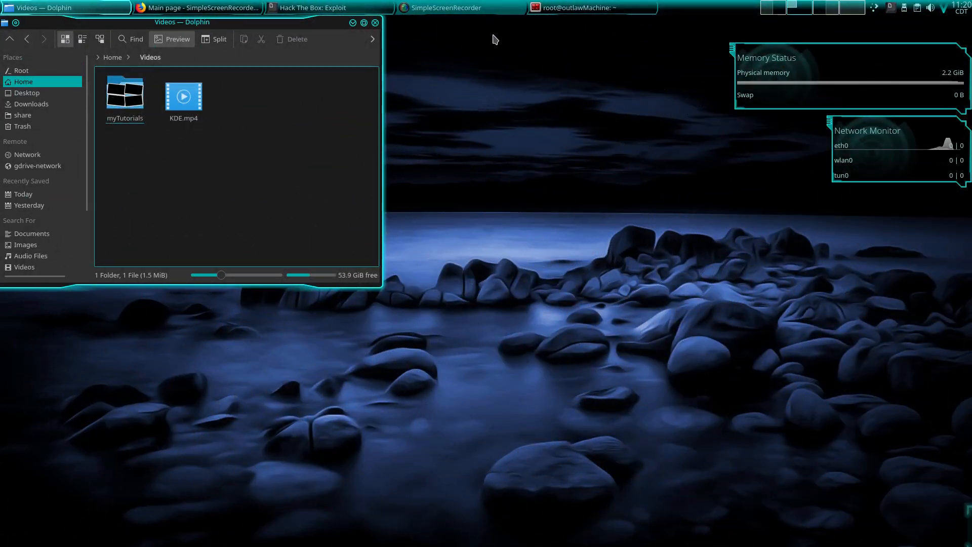
mouse_move(549, 123)
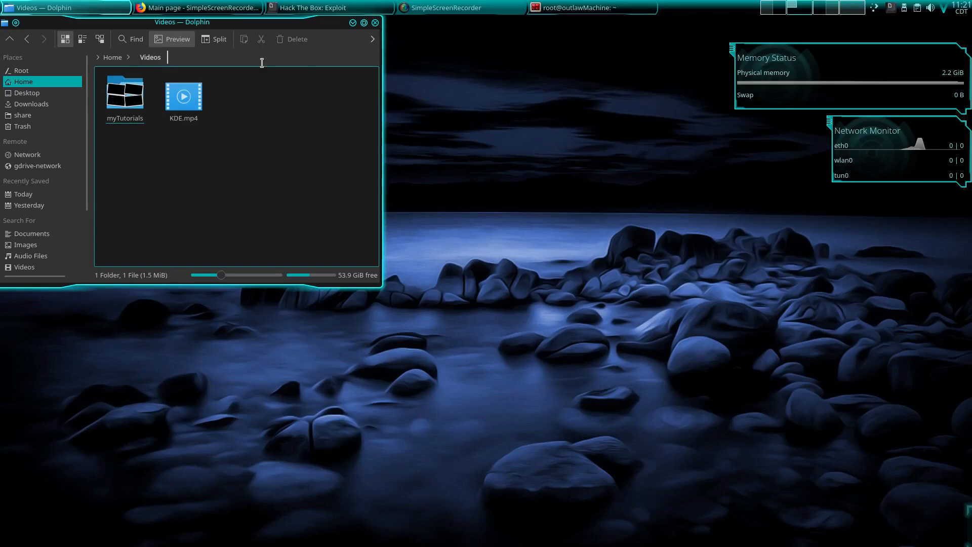
mouse_move(716, 103)
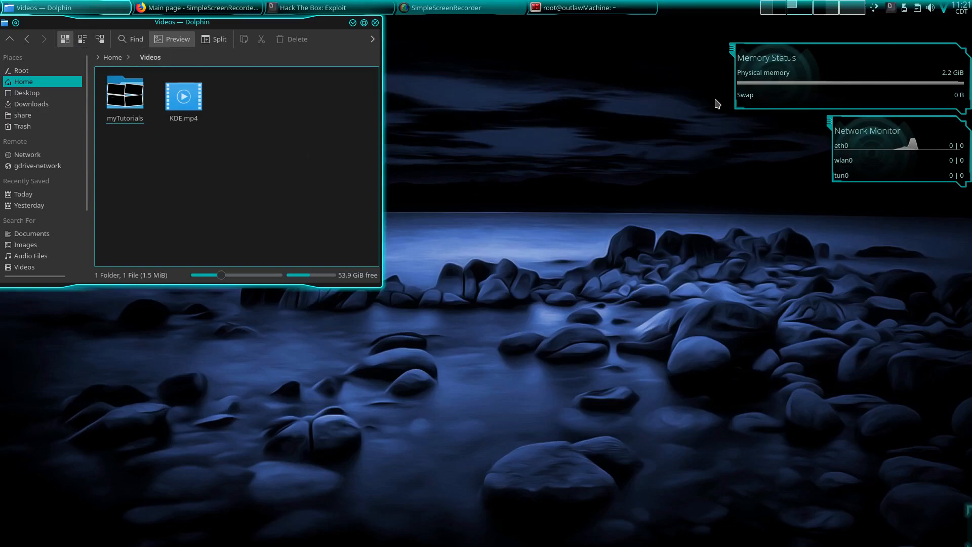
mouse_move(593, 232)
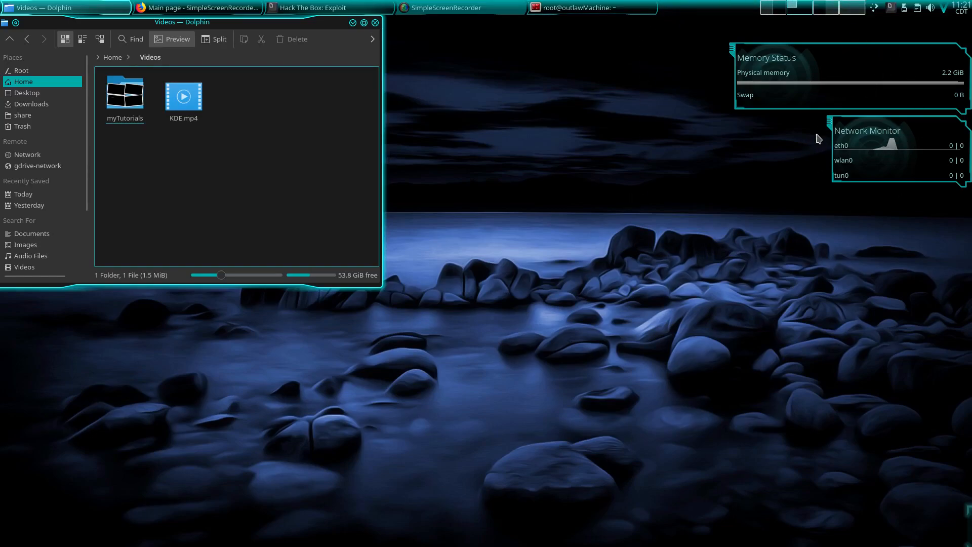
mouse_move(581, 218)
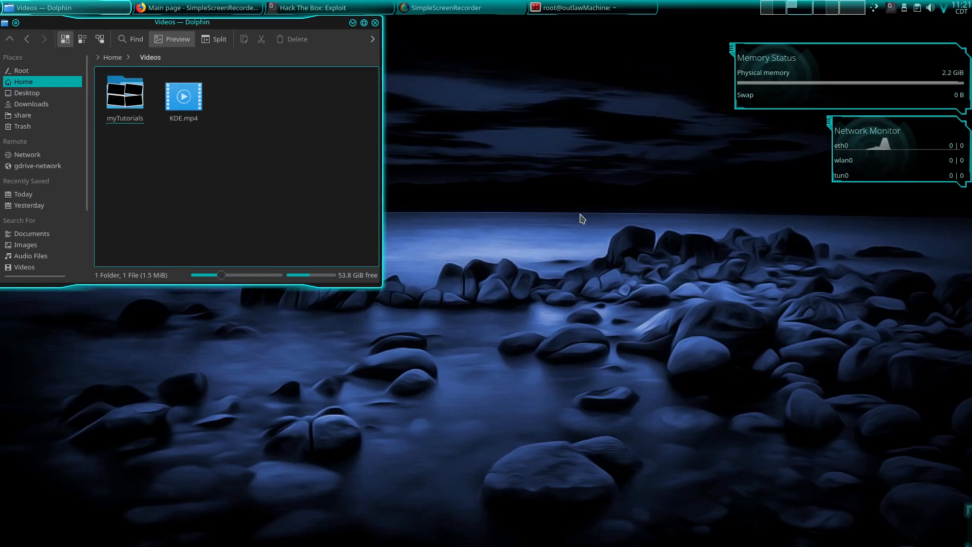
mouse_move(596, 175)
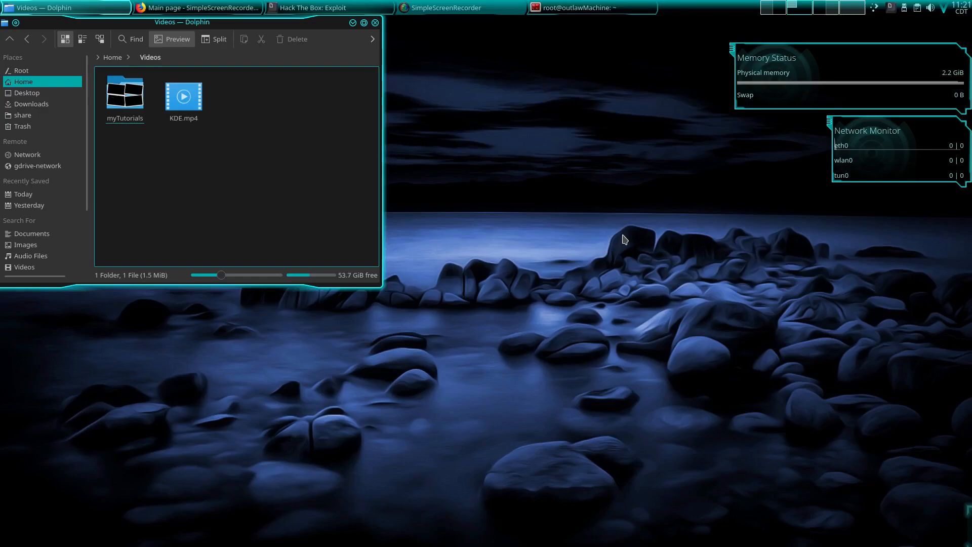
mouse_move(608, 245)
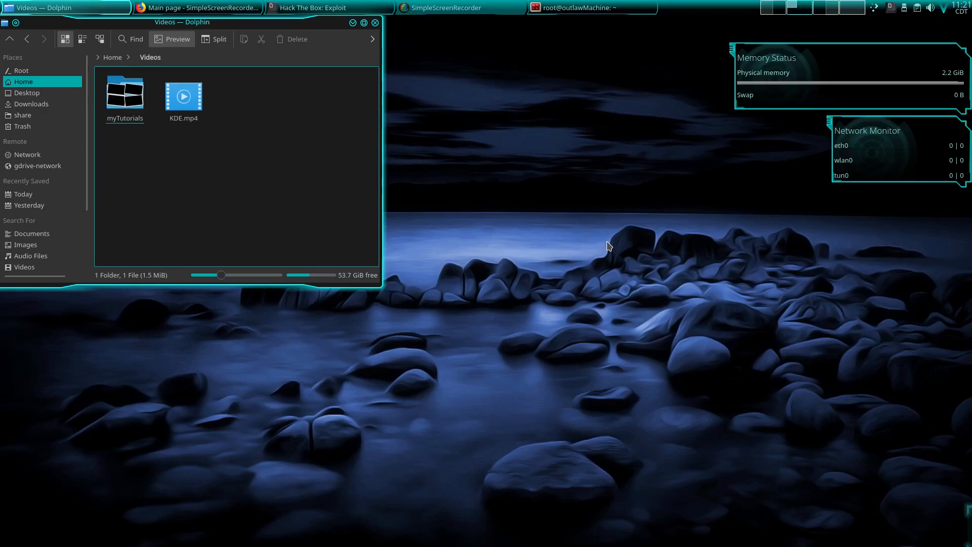
mouse_move(526, 184)
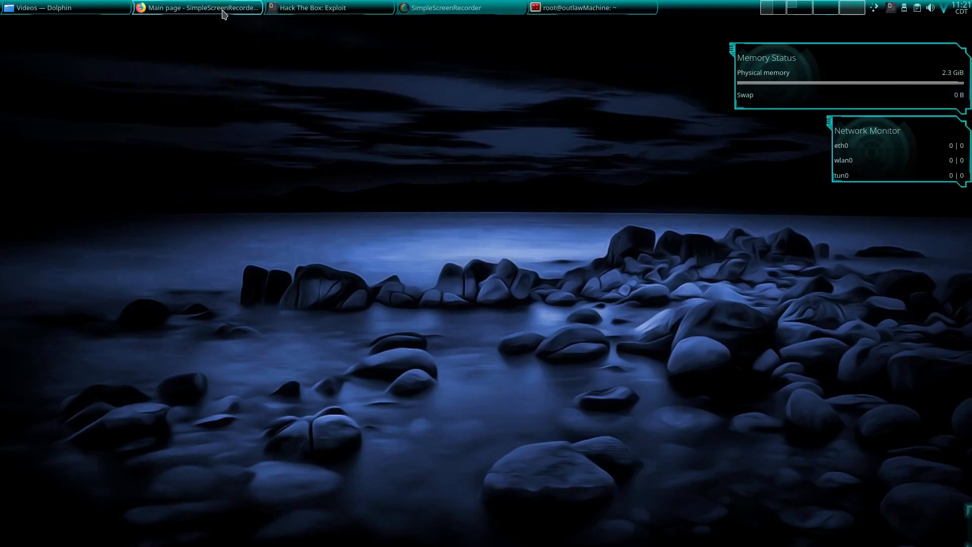
Raise the exploit window from the taskbar and close it to trigger the Fall Apart effect.
click(328, 7)
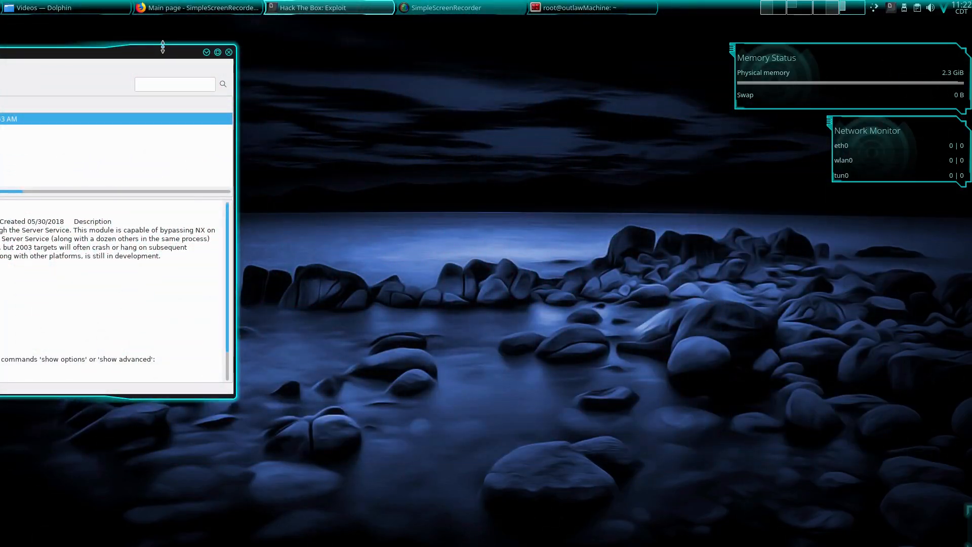
click(328, 7)
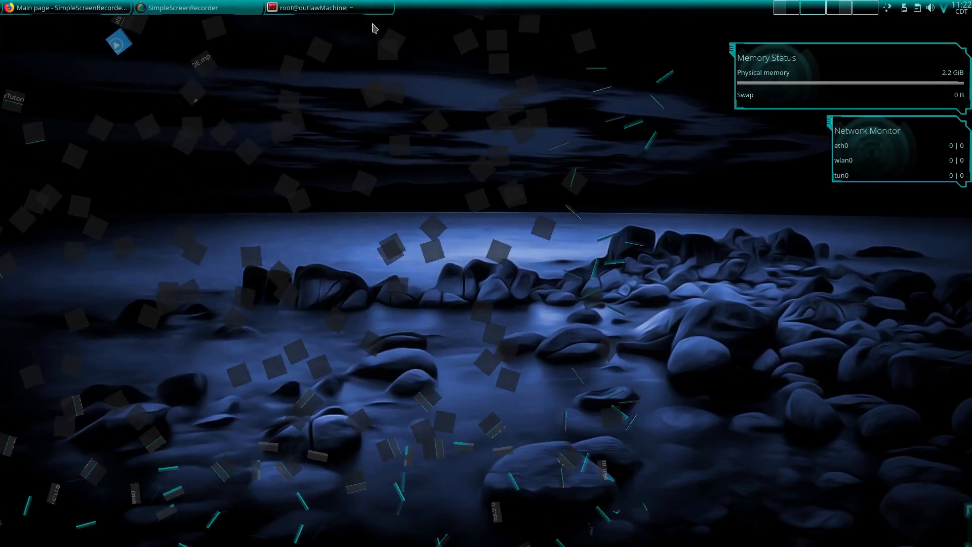
Restore the 80x24 root terminal and drag it rightward to show the Wobbly Windows effect.
click(328, 7)
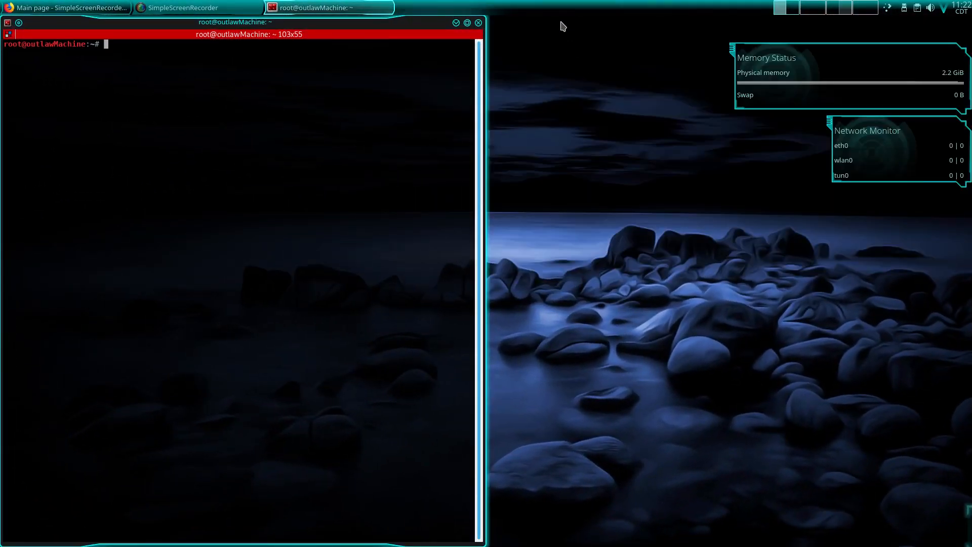
mouse_move(297, 27)
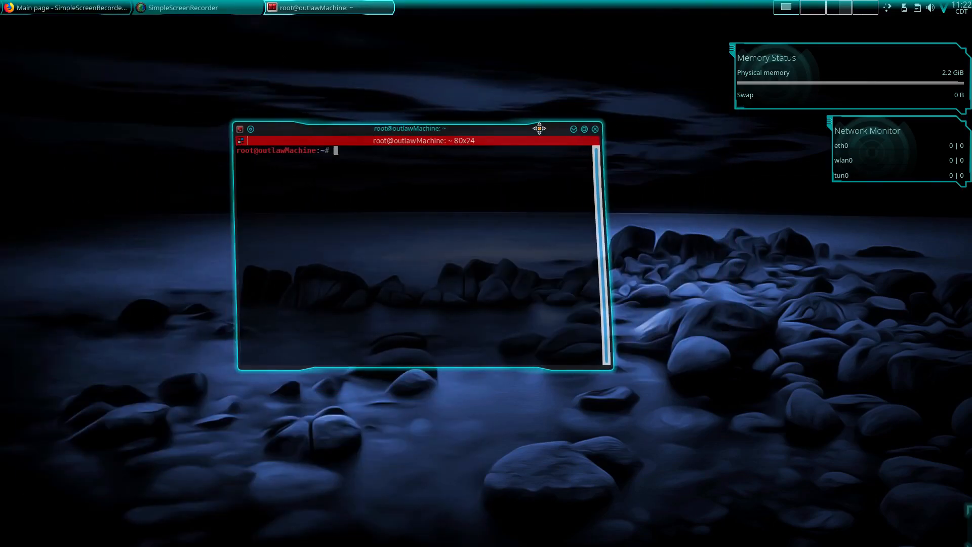
drag(539, 128, 675, 184)
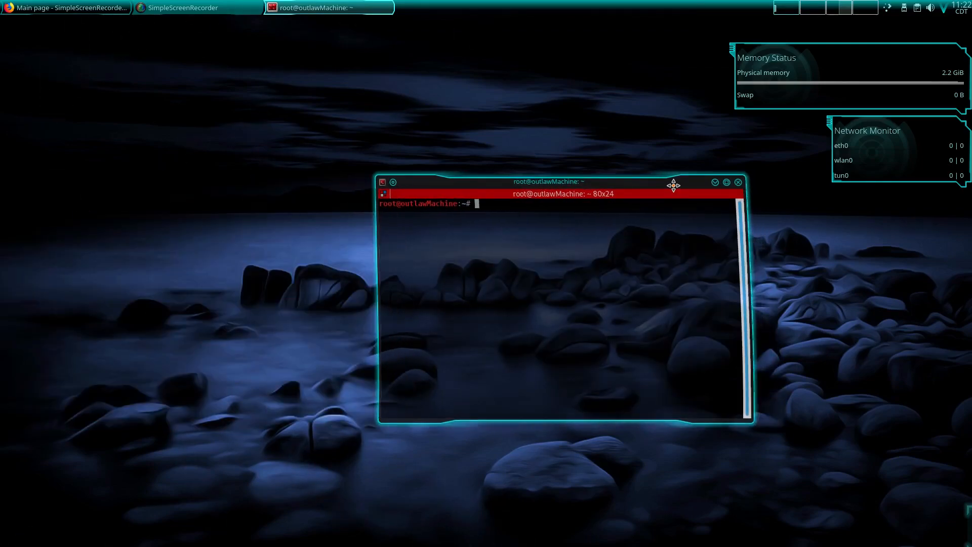